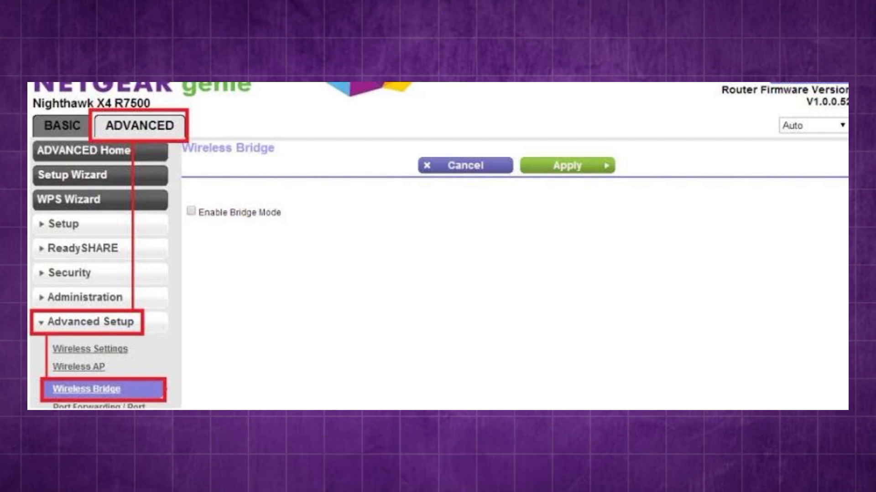
Select Enable Bridge Mode as the wireless operating mode instead of AP mode.
{"action": "left_click", "coordinate": [191, 214]}
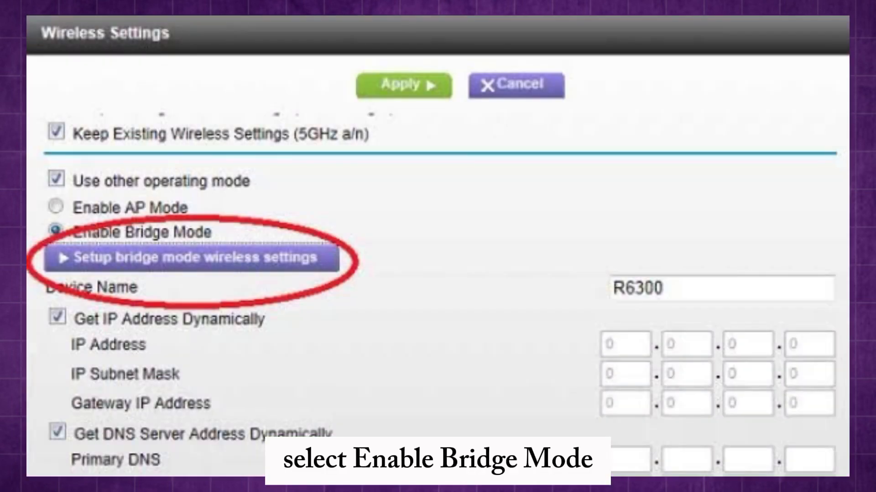